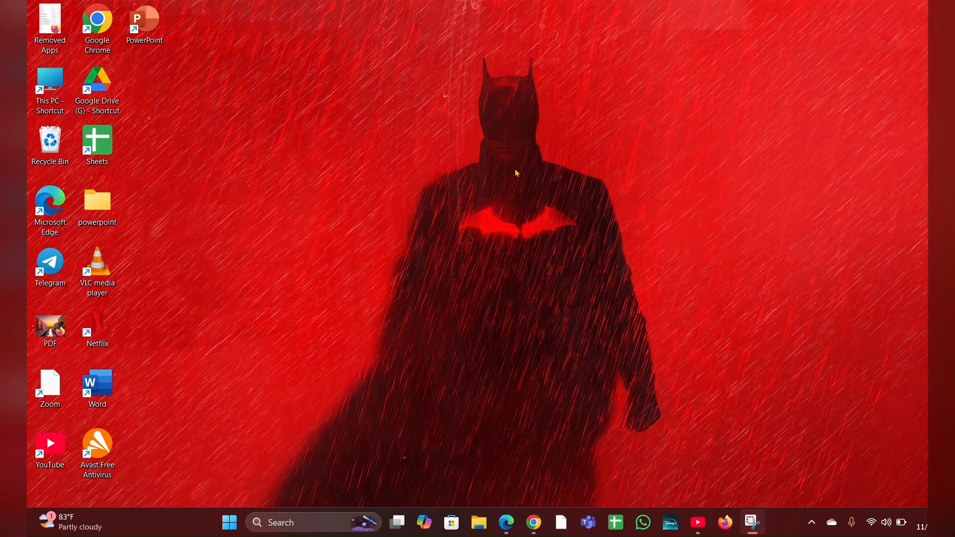
pyautogui.moveTo(512, 166)
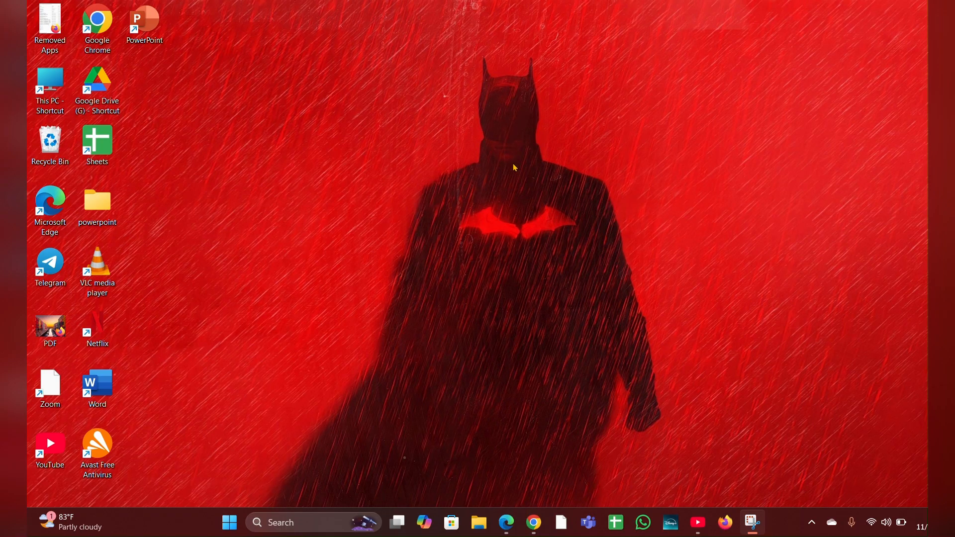